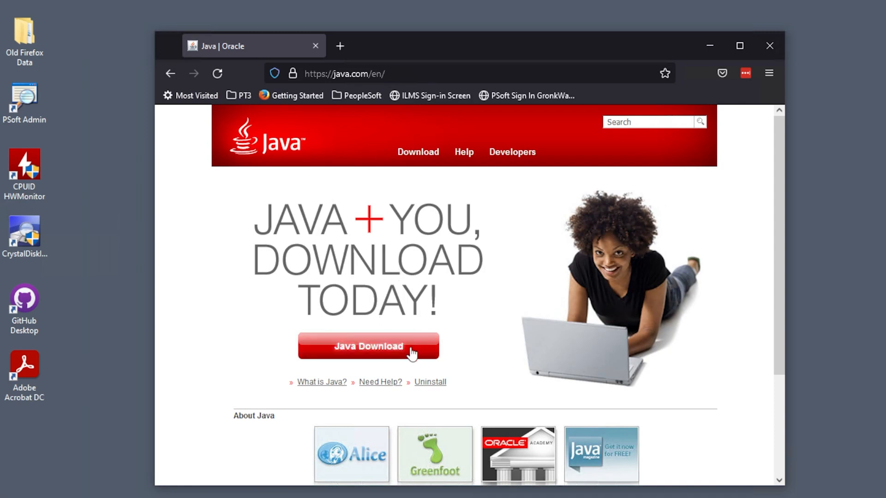
Download the 64-bit Java for Windows installer from java.com after agreeing to the license.
{"action": "left_click", "coordinate": [369, 346]}
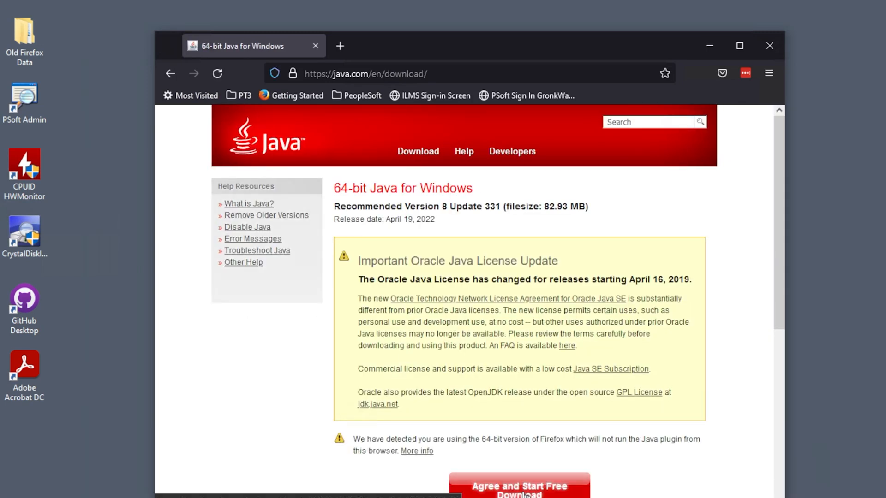
{"action": "left_click", "coordinate": [519, 493]}
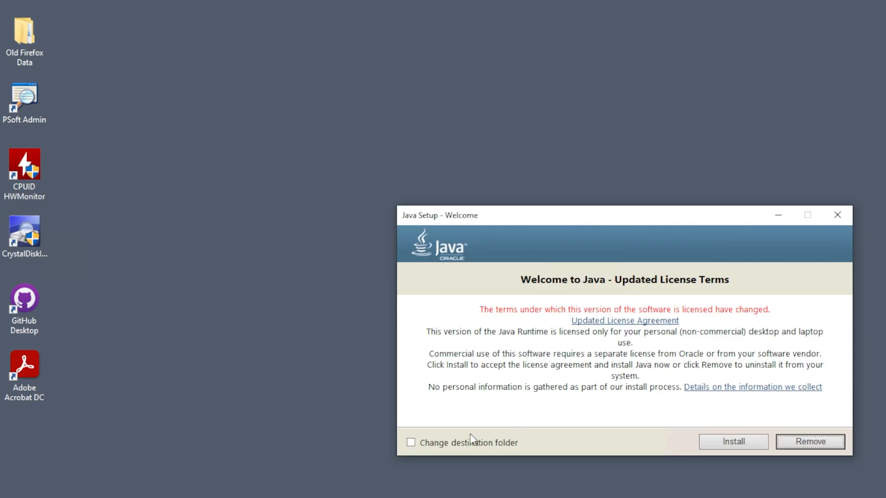
{"action": "mouse_move", "coordinate": [714, 442]}
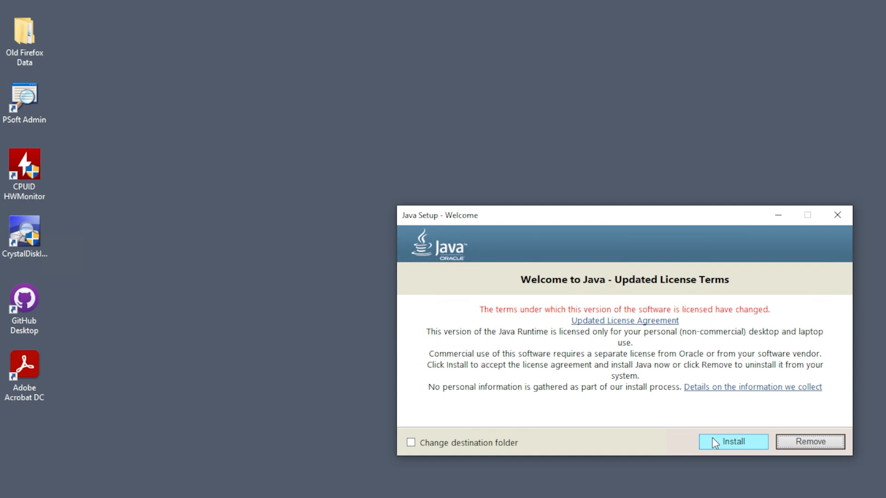
Install Java, uninstall out-of-date Java 8 Update 291, and close the installer.
{"action": "left_click", "coordinate": [732, 441]}
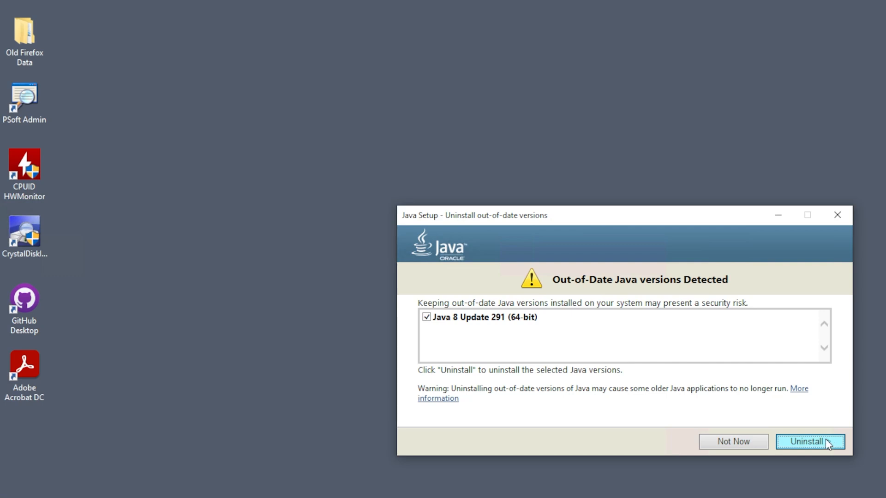
{"action": "left_click", "coordinate": [809, 441]}
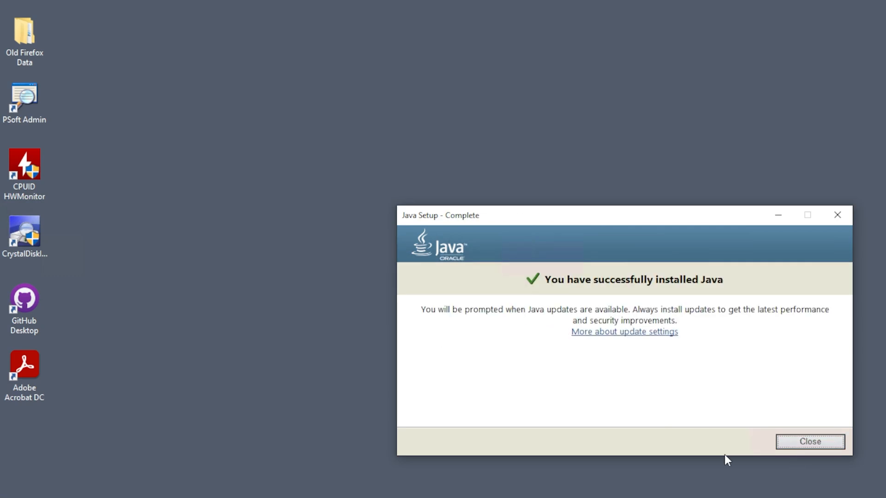
{"action": "left_click", "coordinate": [812, 441]}
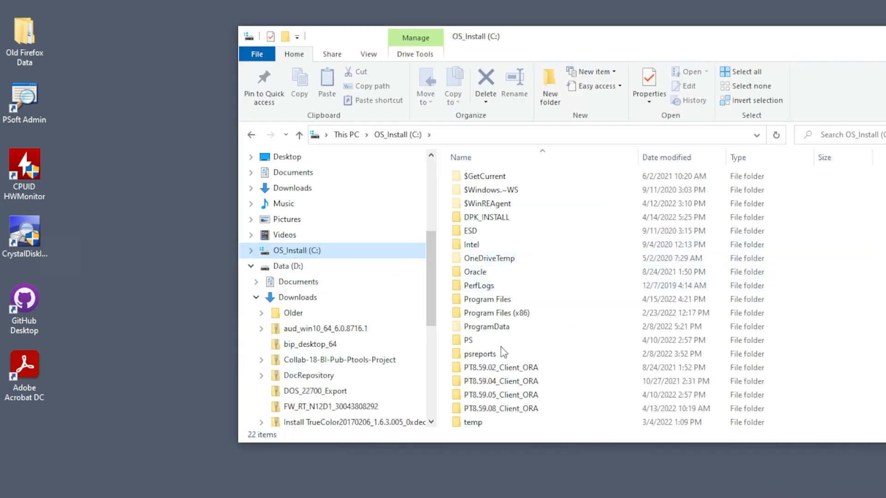
Browse C: > Program Files > Java to the jre1.8.0_331 runtime folder.
{"action": "left_click", "coordinate": [468, 340]}
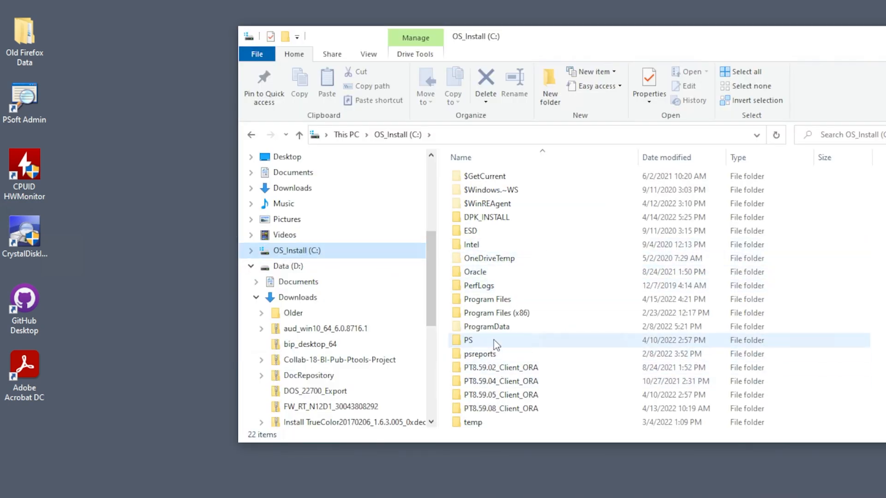
{"action": "double_click", "coordinate": [486, 299]}
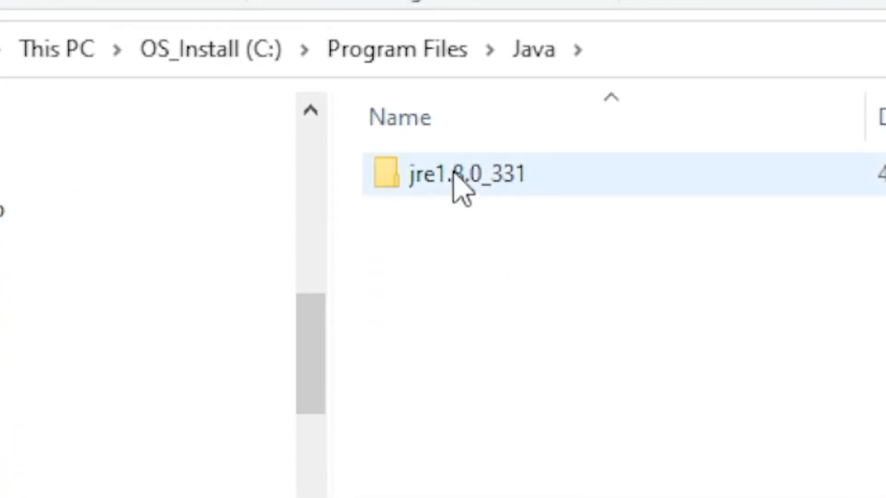
{"action": "double_click", "coordinate": [466, 178]}
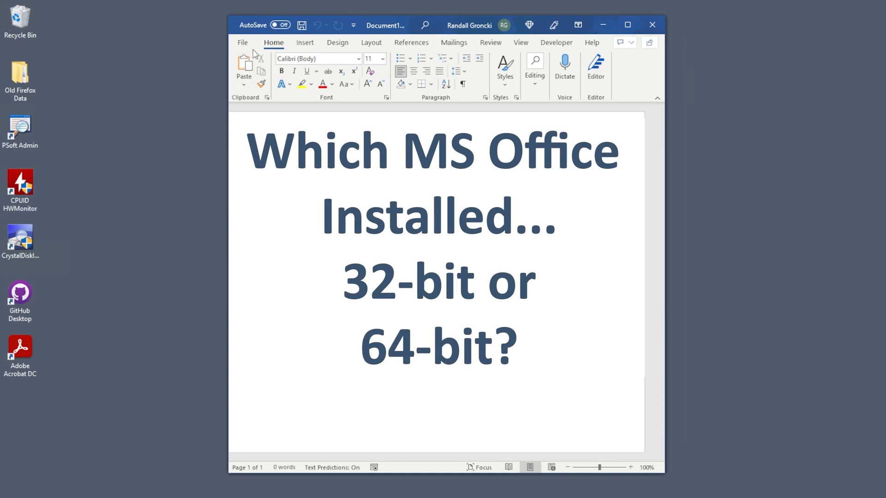
View Word's Account page and About Word to check the Office bitness.
{"action": "left_click", "coordinate": [242, 42]}
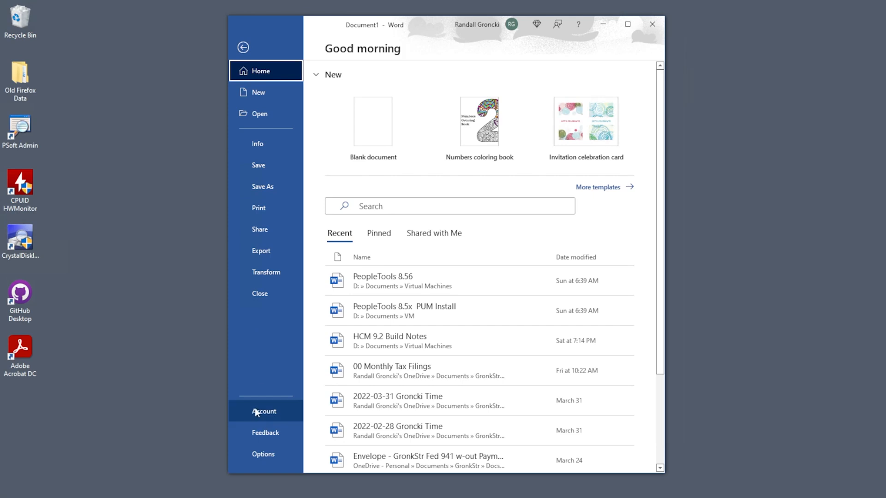
{"action": "left_click", "coordinate": [264, 411]}
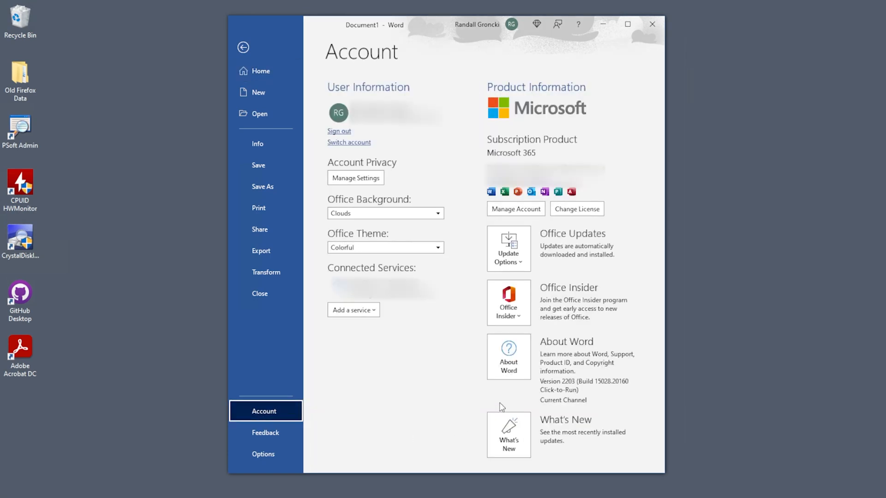
{"action": "left_click", "coordinate": [508, 356]}
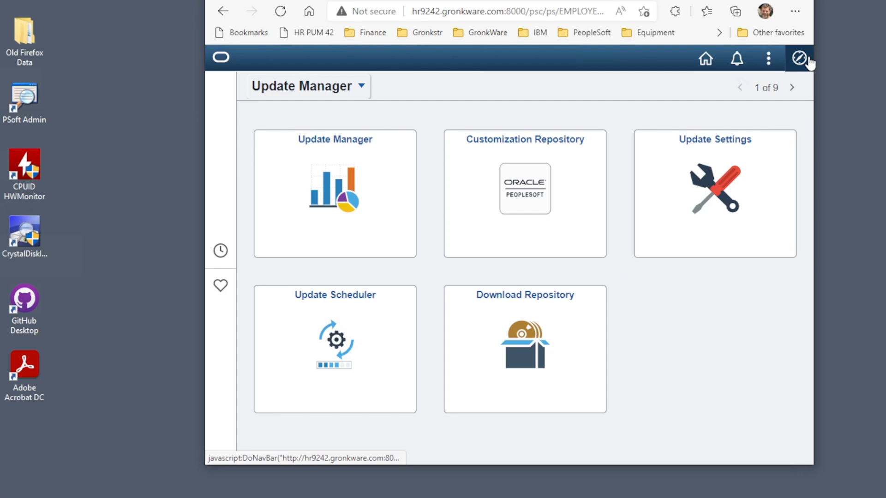
Download the MS Office 64-bit plug-in from Reporting Tools > Design Helper.
{"action": "left_click", "coordinate": [799, 57]}
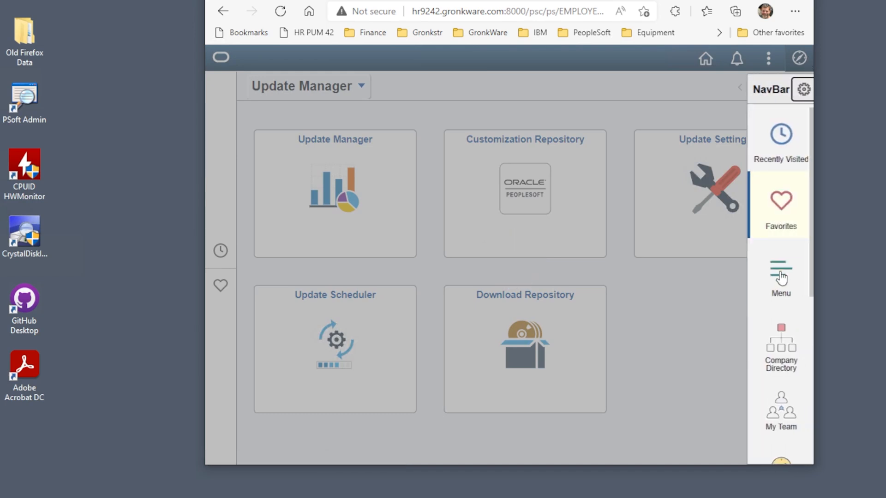
{"action": "left_click", "coordinate": [780, 272]}
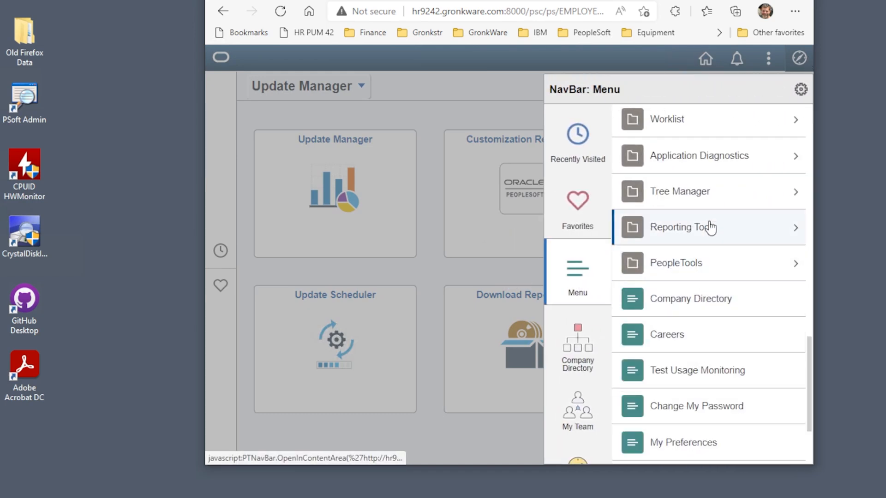
{"action": "left_click", "coordinate": [700, 228]}
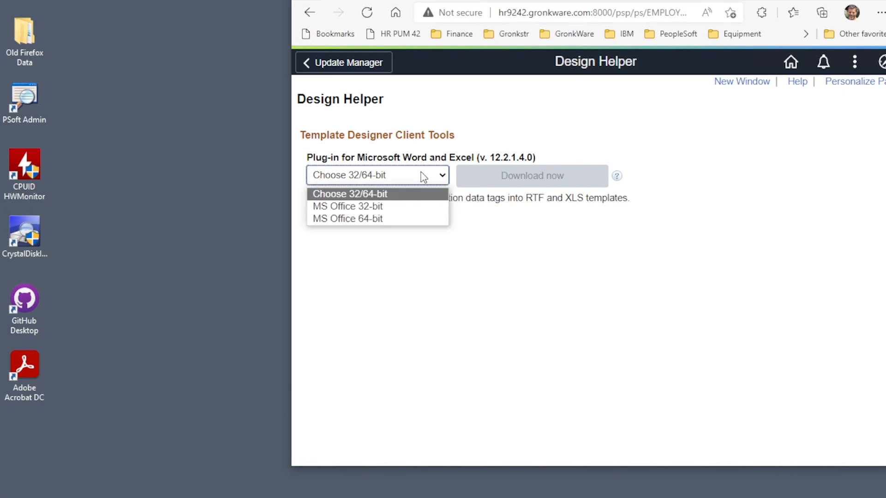
{"action": "left_click", "coordinate": [347, 218]}
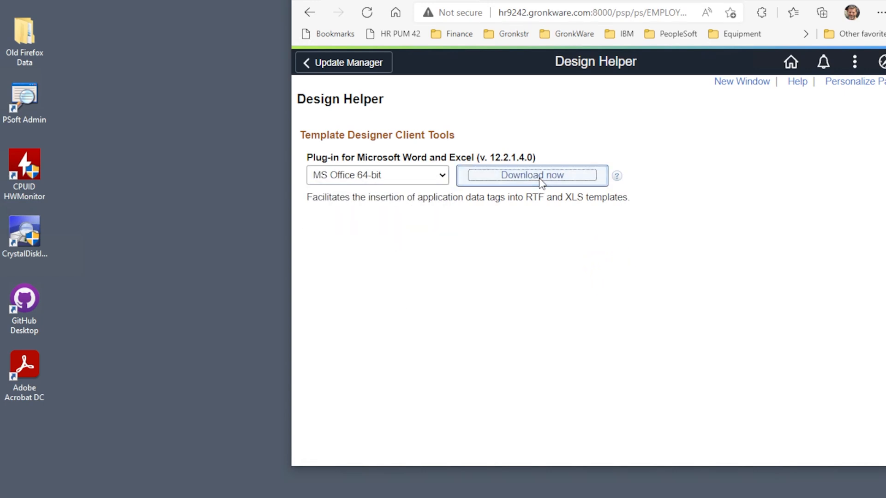
{"action": "left_click", "coordinate": [532, 175]}
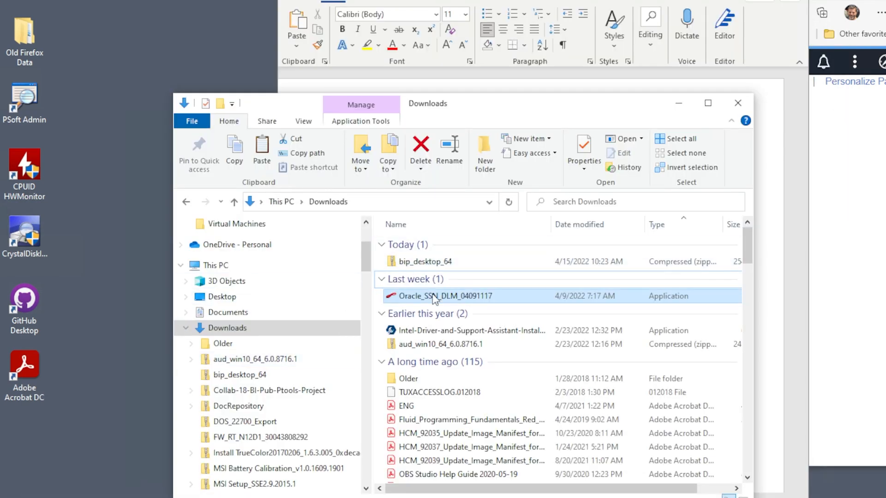
Copy BIPublisherDesktop64 out of bip_desktop_64.zip into the Downloads folder.
{"action": "double_click", "coordinate": [425, 261]}
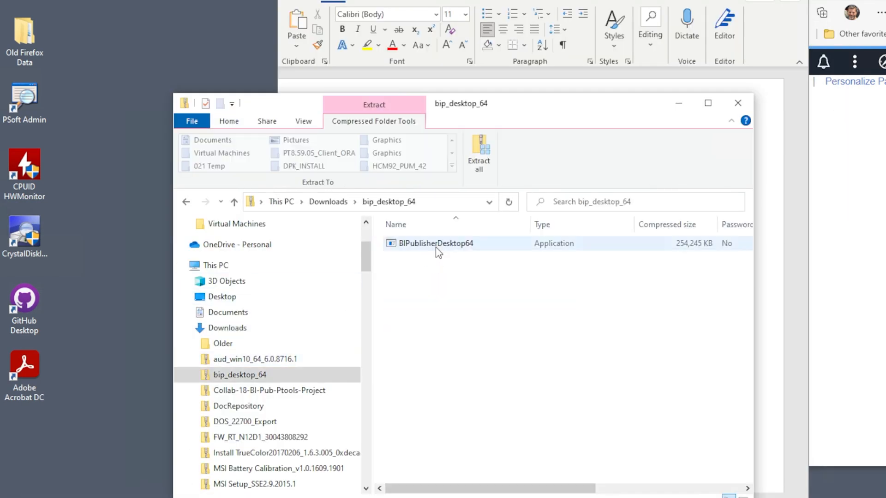
{"action": "right_click", "coordinate": [436, 244]}
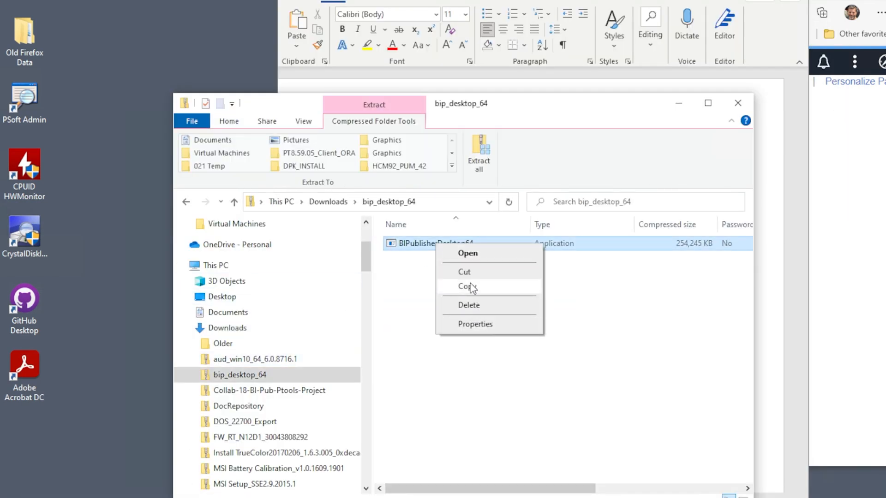
{"action": "left_click", "coordinate": [227, 327]}
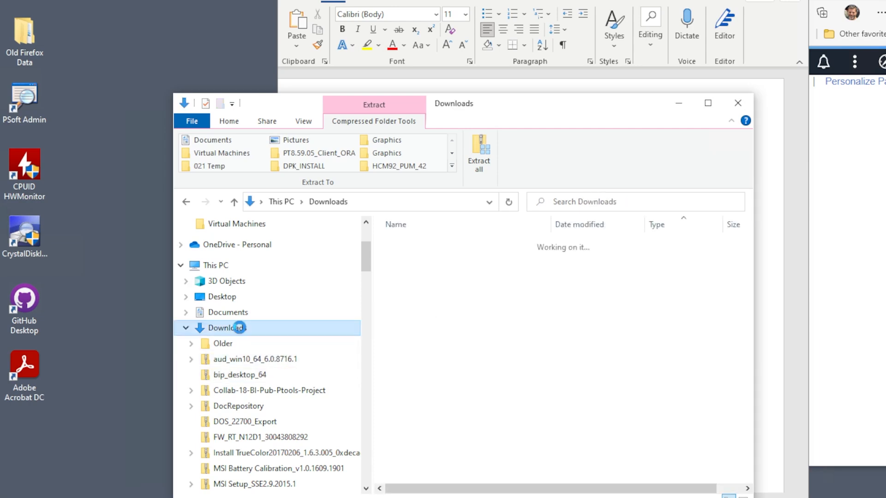
{"action": "right_click", "coordinate": [226, 328]}
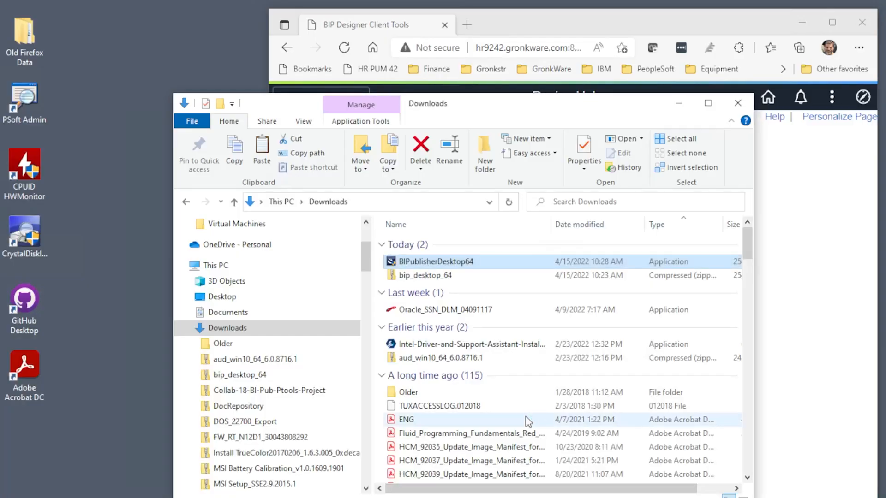
Launch the BIPublisherDesktop64 installer and advance to the destination folder step.
{"action": "double_click", "coordinate": [434, 261]}
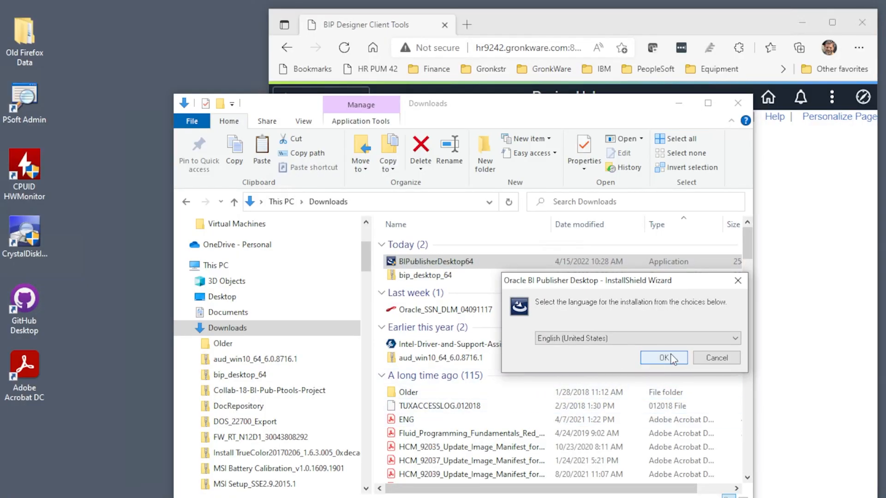
{"action": "left_click", "coordinate": [663, 357]}
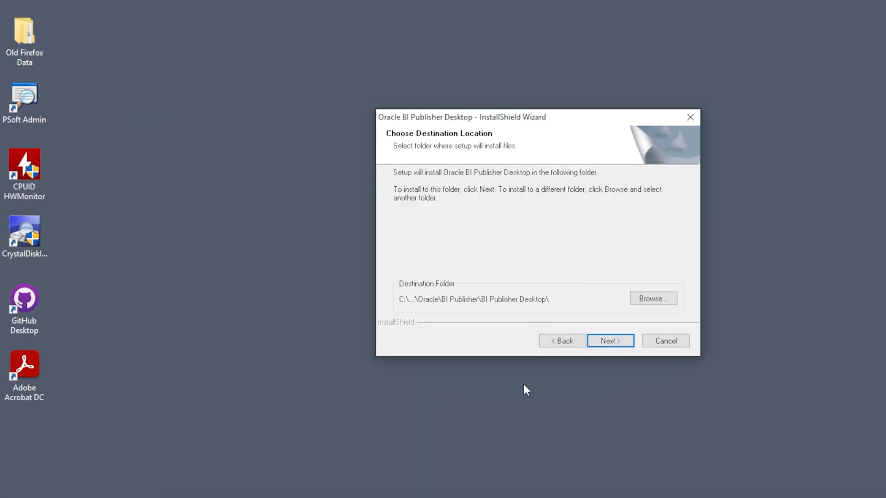
Install BI Publisher Desktop to the default destination folder.
{"action": "left_click", "coordinate": [610, 341]}
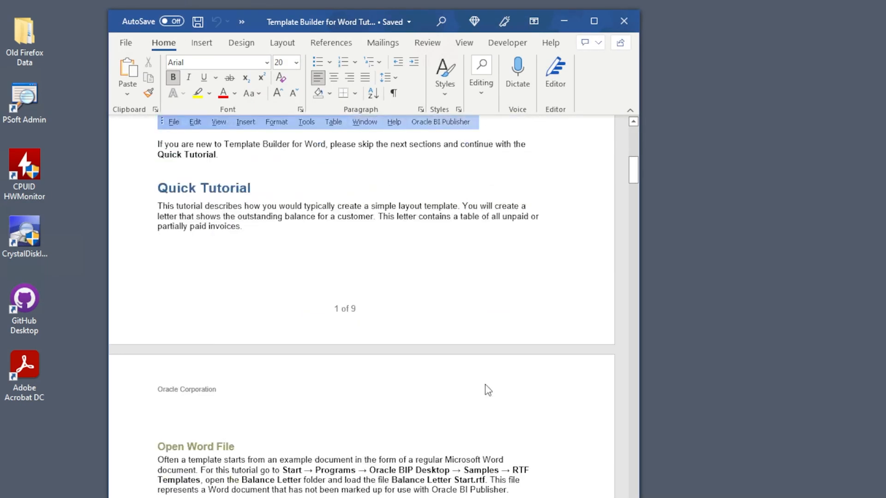
Start Word from the Start menu and create a new blank document.
{"action": "scroll", "scroll_direction": "down", "scroll_amount": 3}
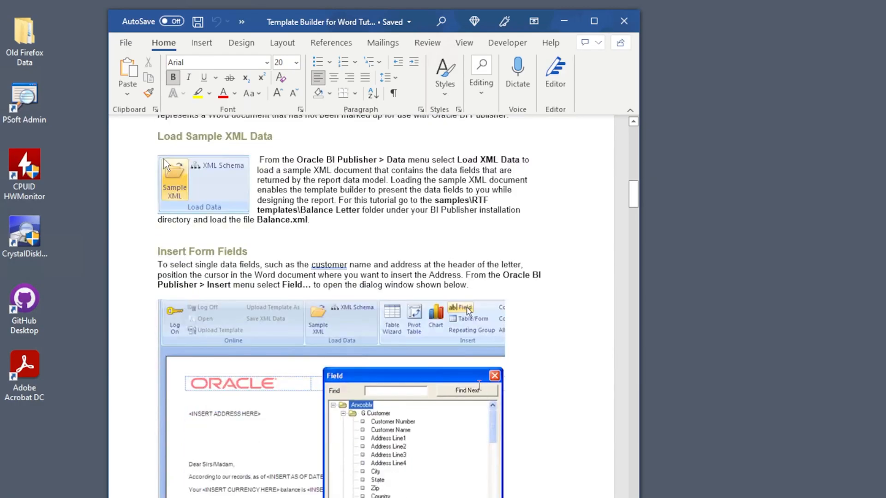
{"action": "left_click", "coordinate": [8, 487]}
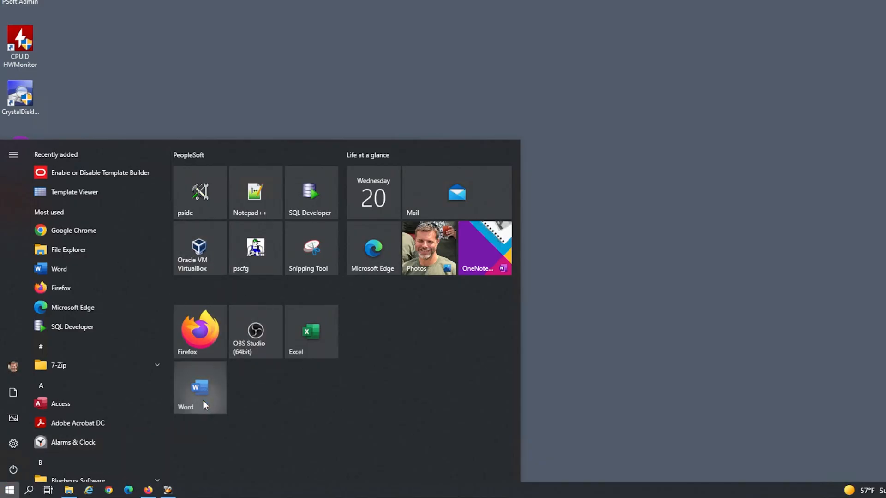
{"action": "left_click", "coordinate": [200, 387]}
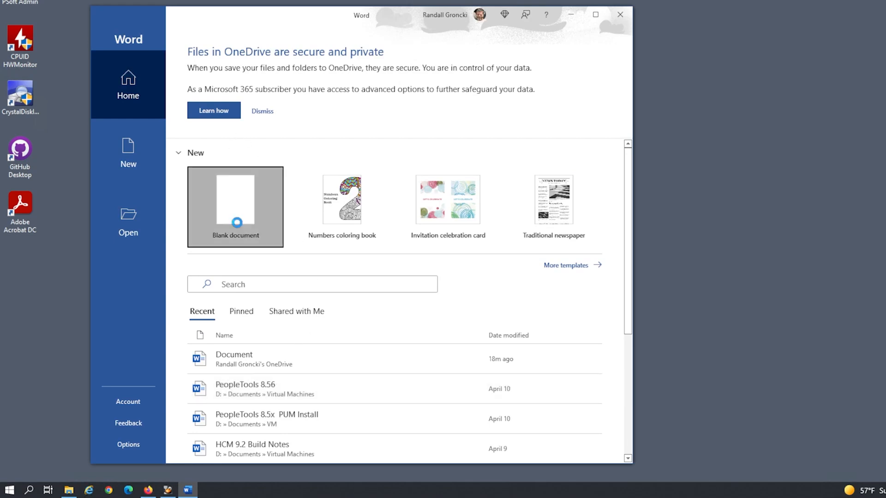
{"action": "left_click", "coordinate": [235, 206]}
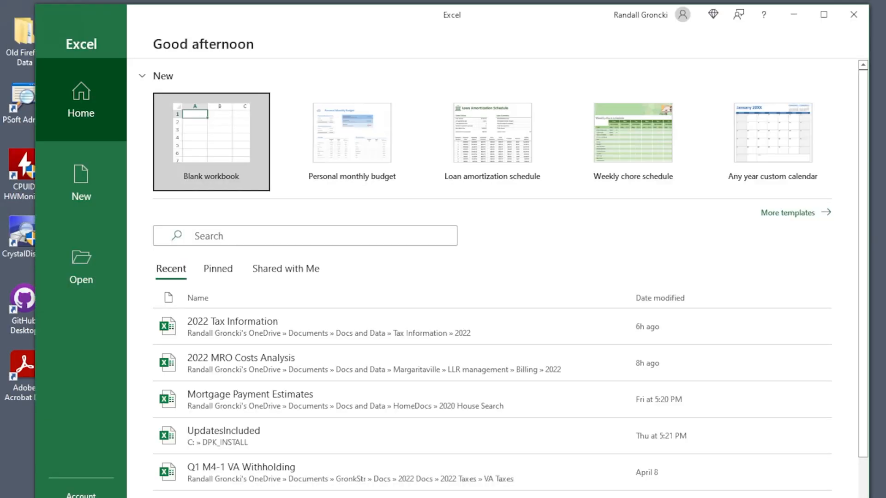
Create blank workbook Book1 in Excel, then switch back to Word.
{"action": "left_click", "coordinate": [212, 142]}
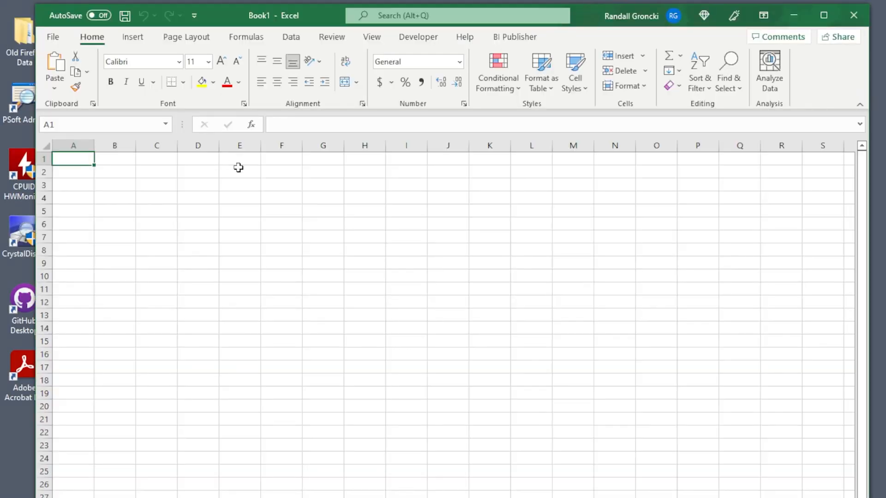
{"action": "left_click", "coordinate": [514, 37]}
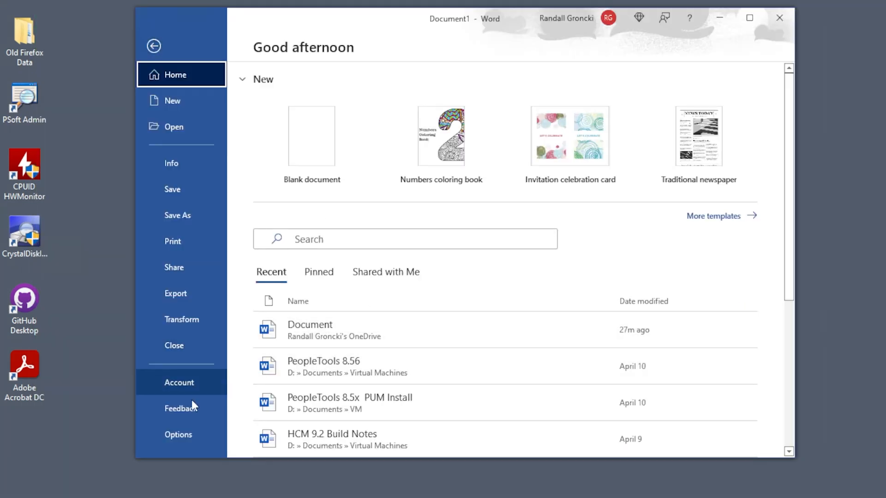
Confirm BI Publisher Template Builder for Word 64bit is active under Options > Add-ins.
{"action": "left_click", "coordinate": [179, 434]}
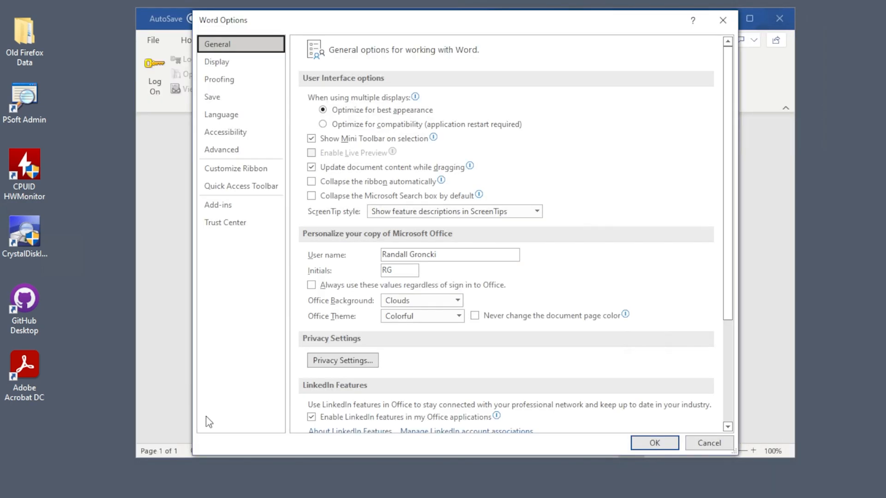
{"action": "mouse_move", "coordinate": [232, 171]}
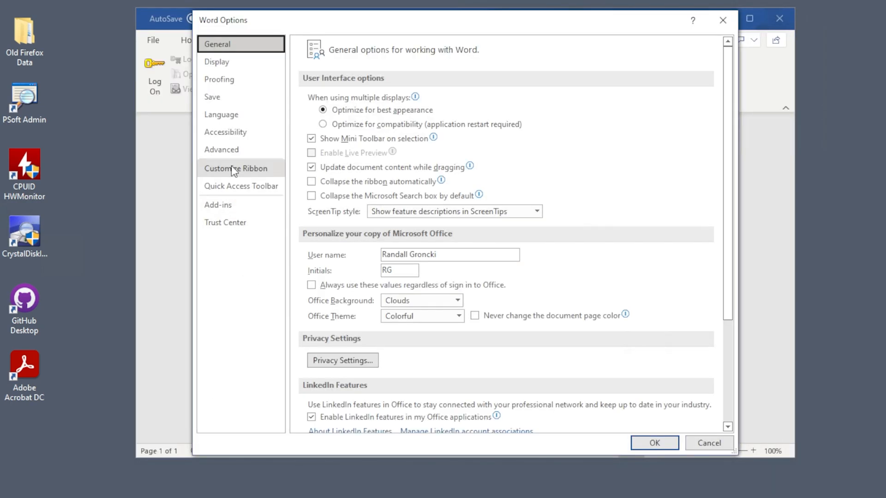
{"action": "left_click", "coordinate": [217, 205]}
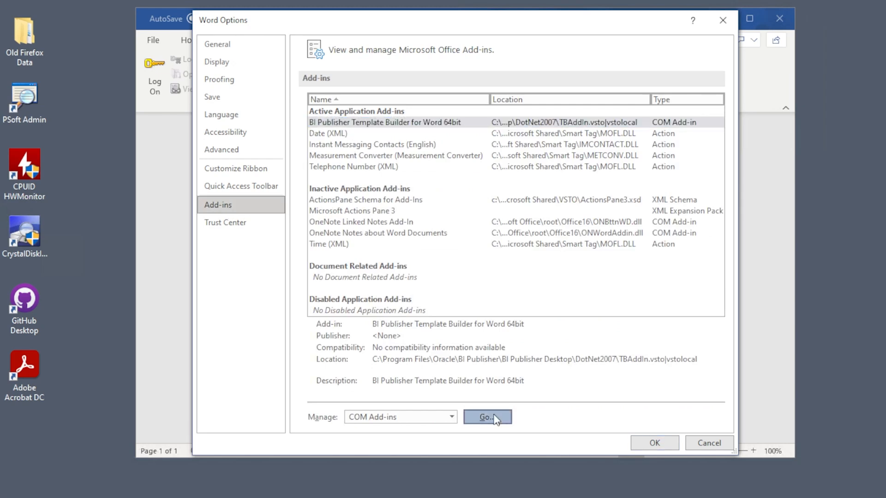
{"action": "left_click", "coordinate": [487, 416]}
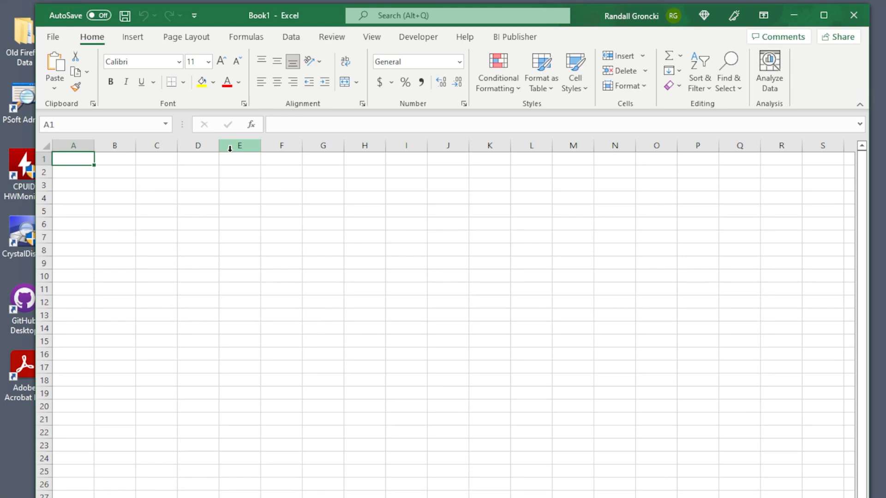
Open Excel Options to view the Customize Ribbon settings, then return to Word's blank Document1.
{"action": "left_click", "coordinate": [53, 37]}
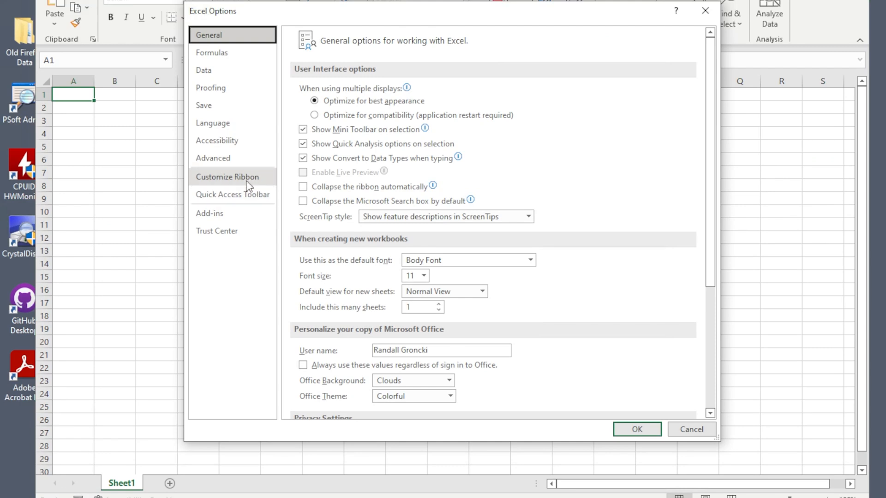
{"action": "left_click", "coordinate": [233, 177]}
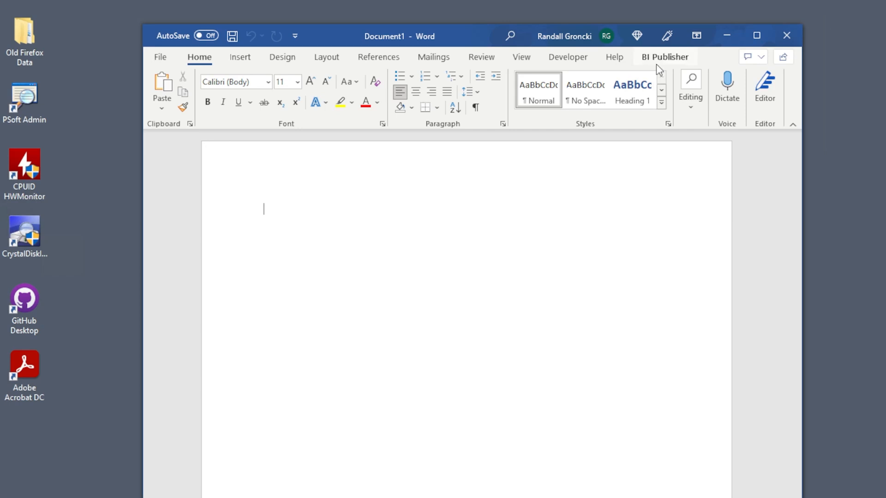
Point Word's BI Publisher Java Home to C:\Program Files\Java\jre1.8.0_331\bin, then open Excel's BI Publisher Options.
{"action": "left_click", "coordinate": [664, 57]}
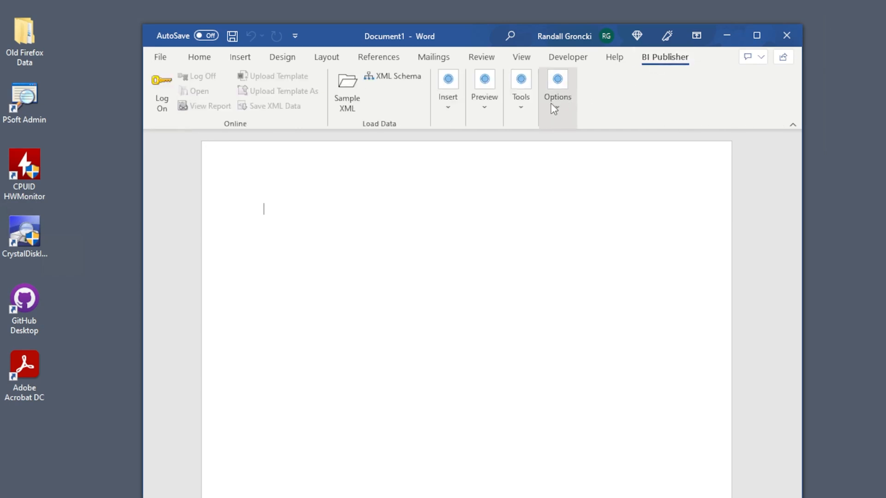
{"action": "left_click", "coordinate": [557, 83]}
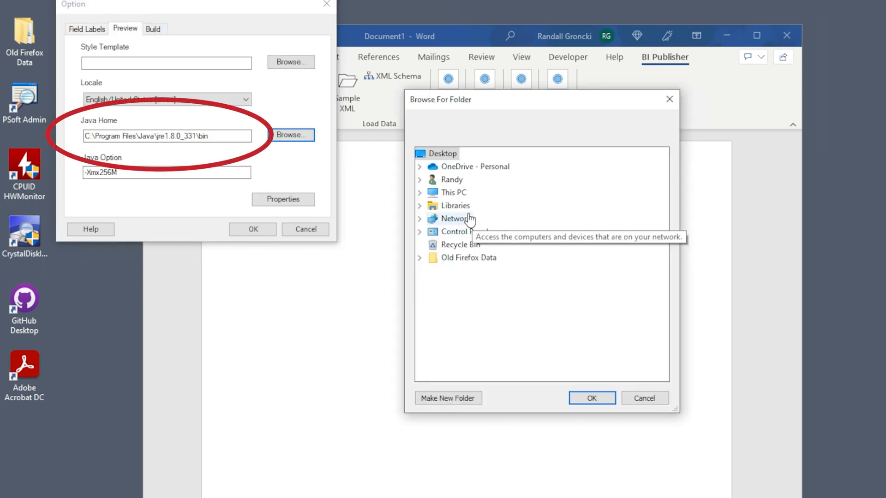
{"action": "mouse_move", "coordinate": [420, 194]}
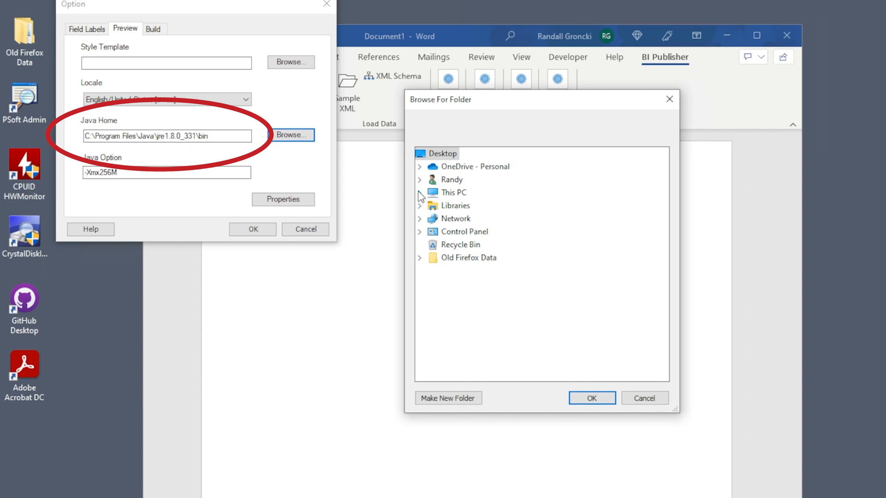
{"action": "left_click", "coordinate": [419, 193]}
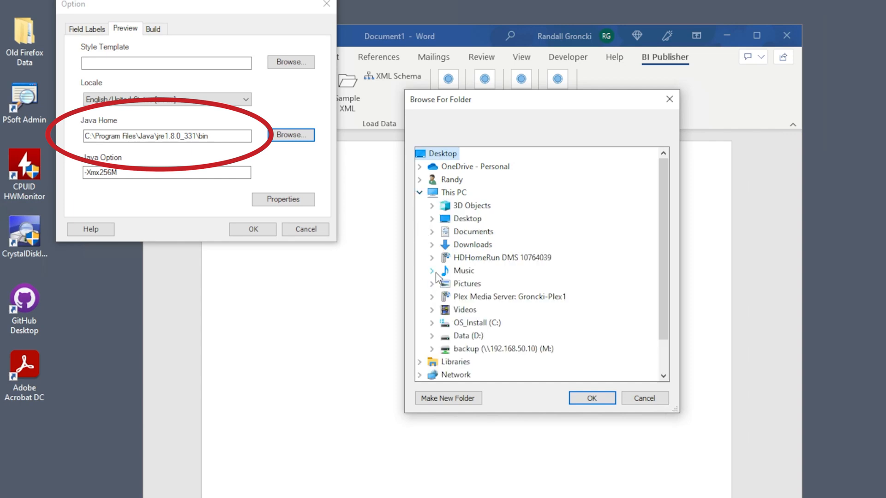
{"action": "mouse_move", "coordinate": [433, 326]}
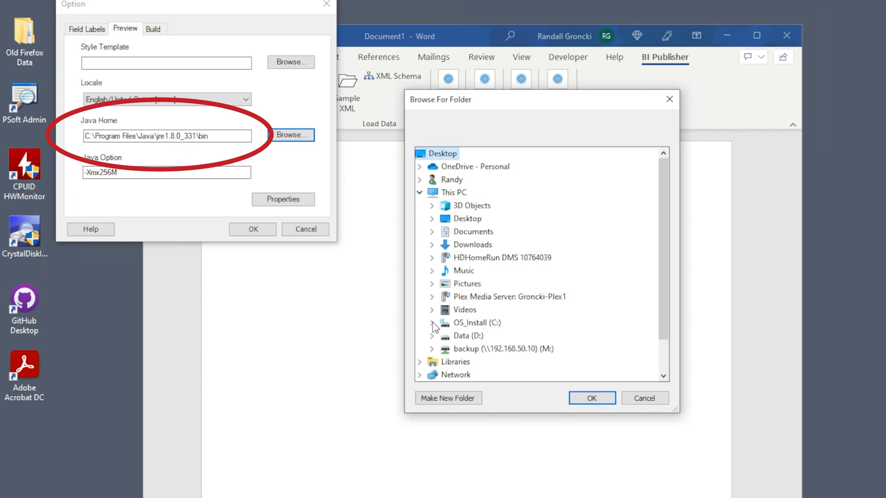
{"action": "left_click", "coordinate": [432, 323]}
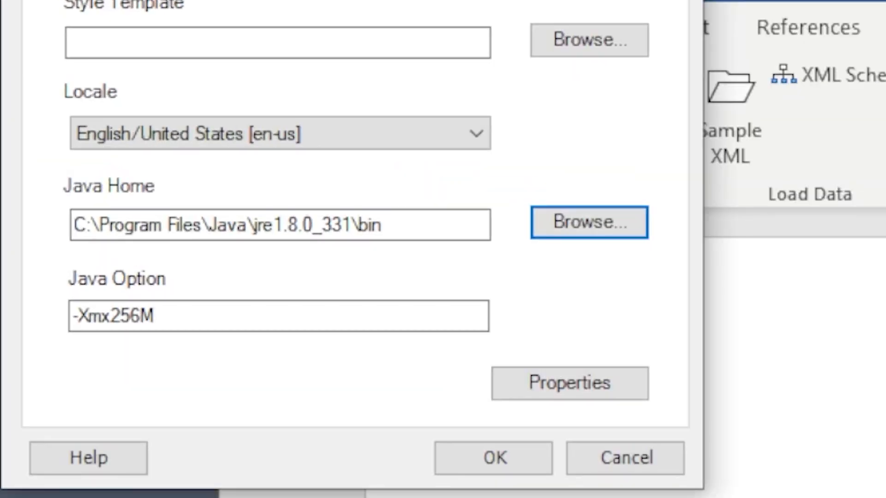
{"action": "left_click", "coordinate": [493, 458]}
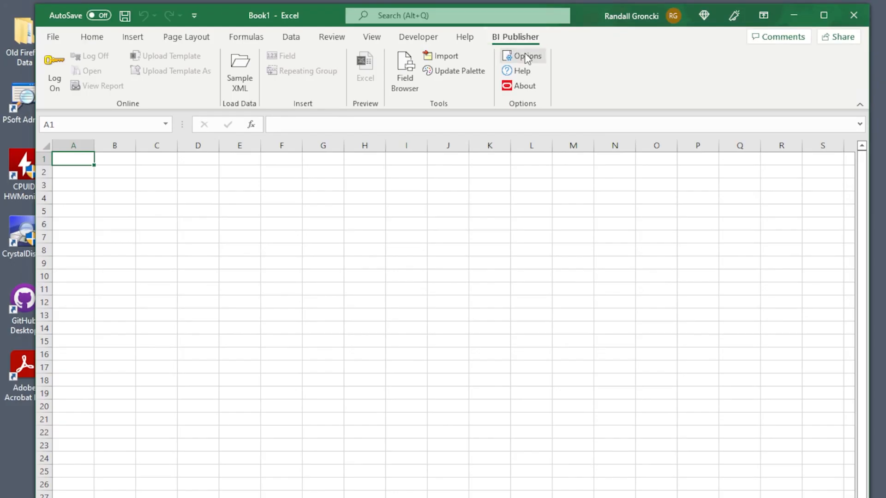
{"action": "left_click", "coordinate": [522, 56]}
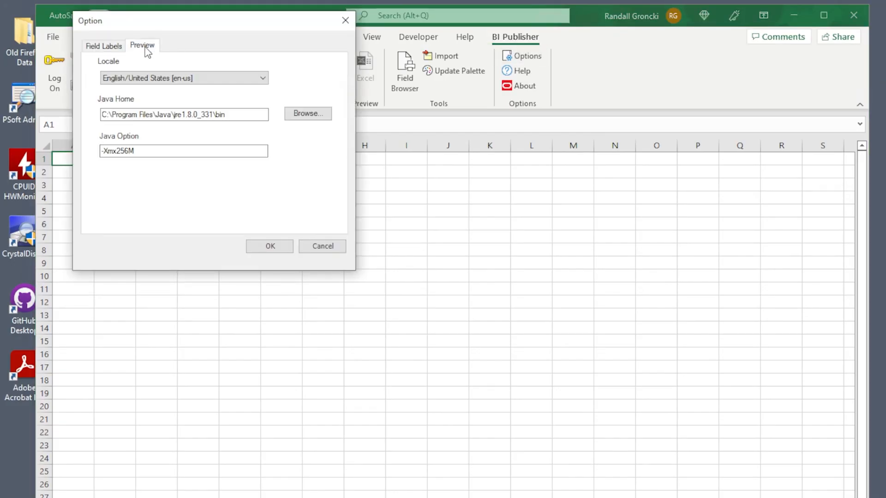